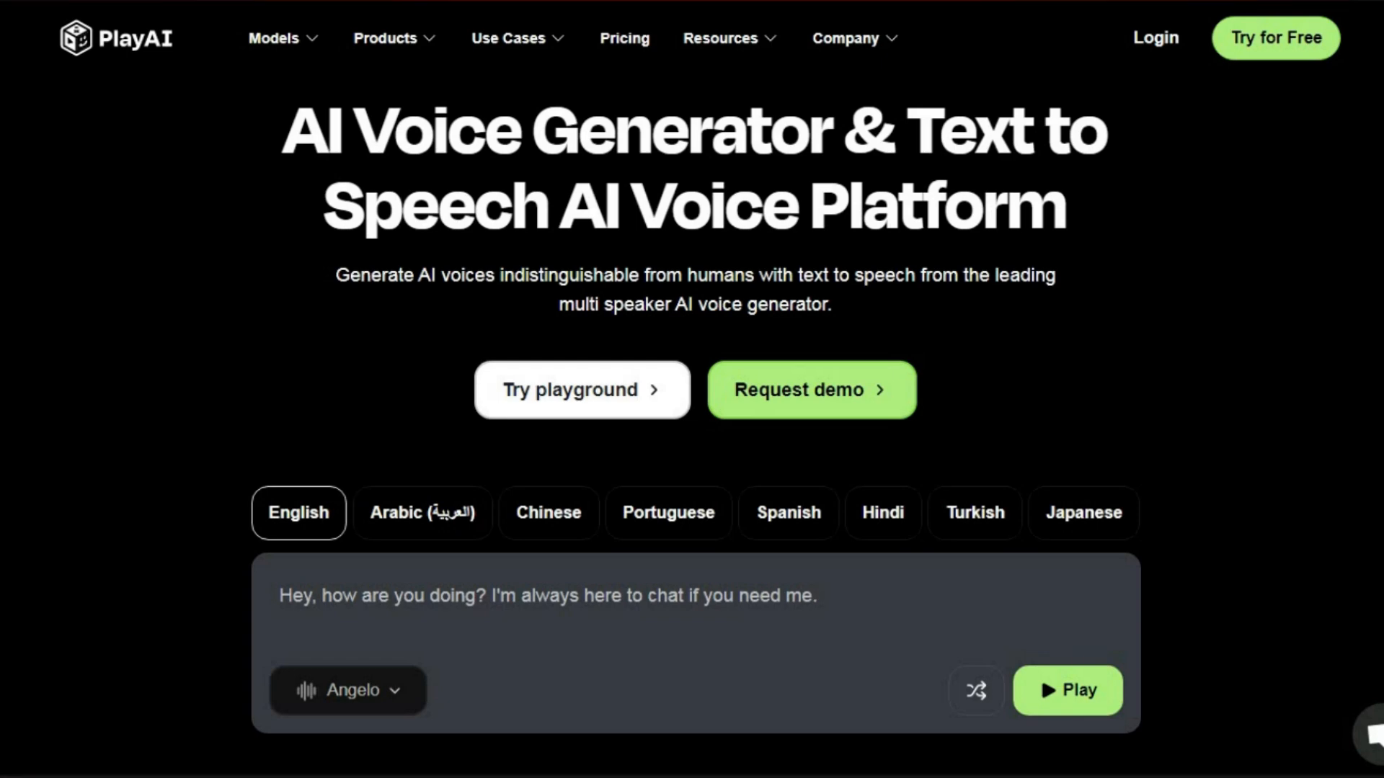
pyautogui.scroll(-3)
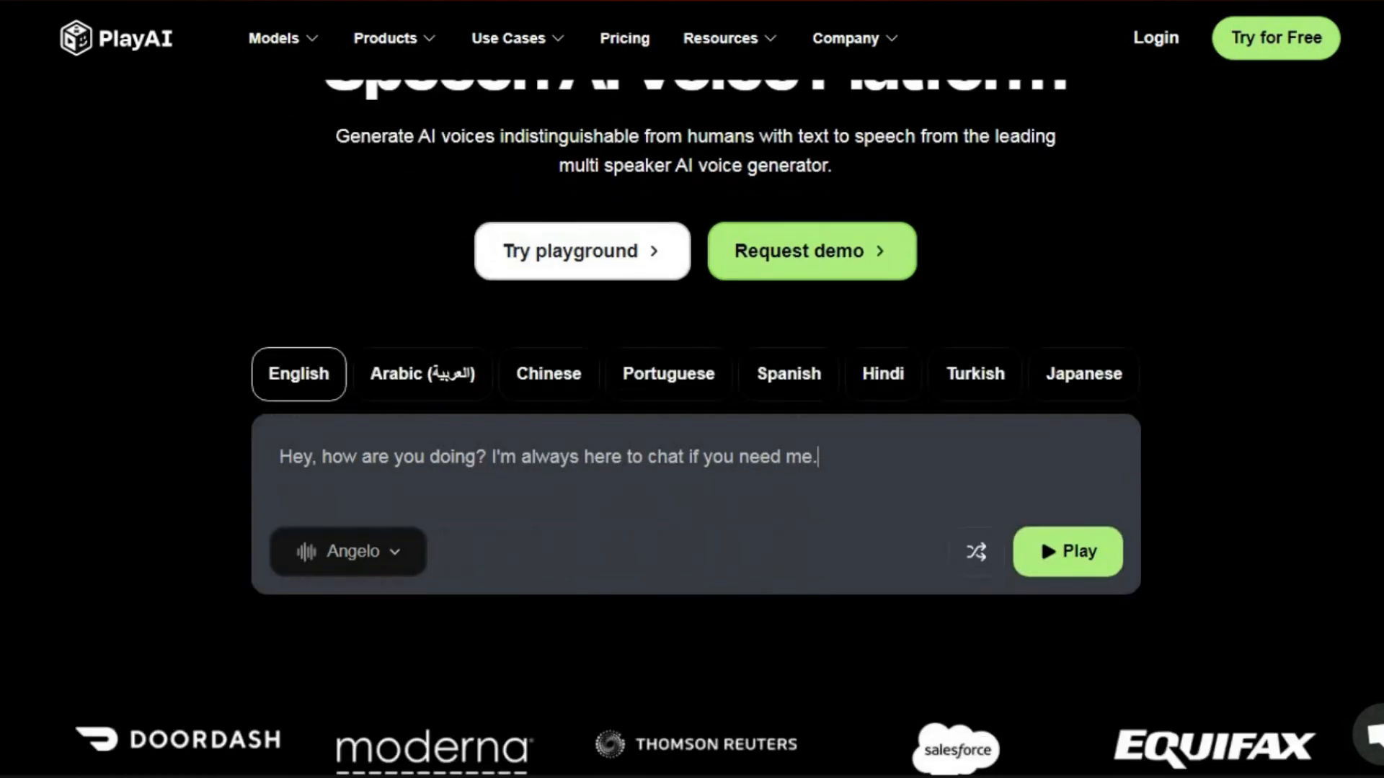
pyautogui.scroll(-3)
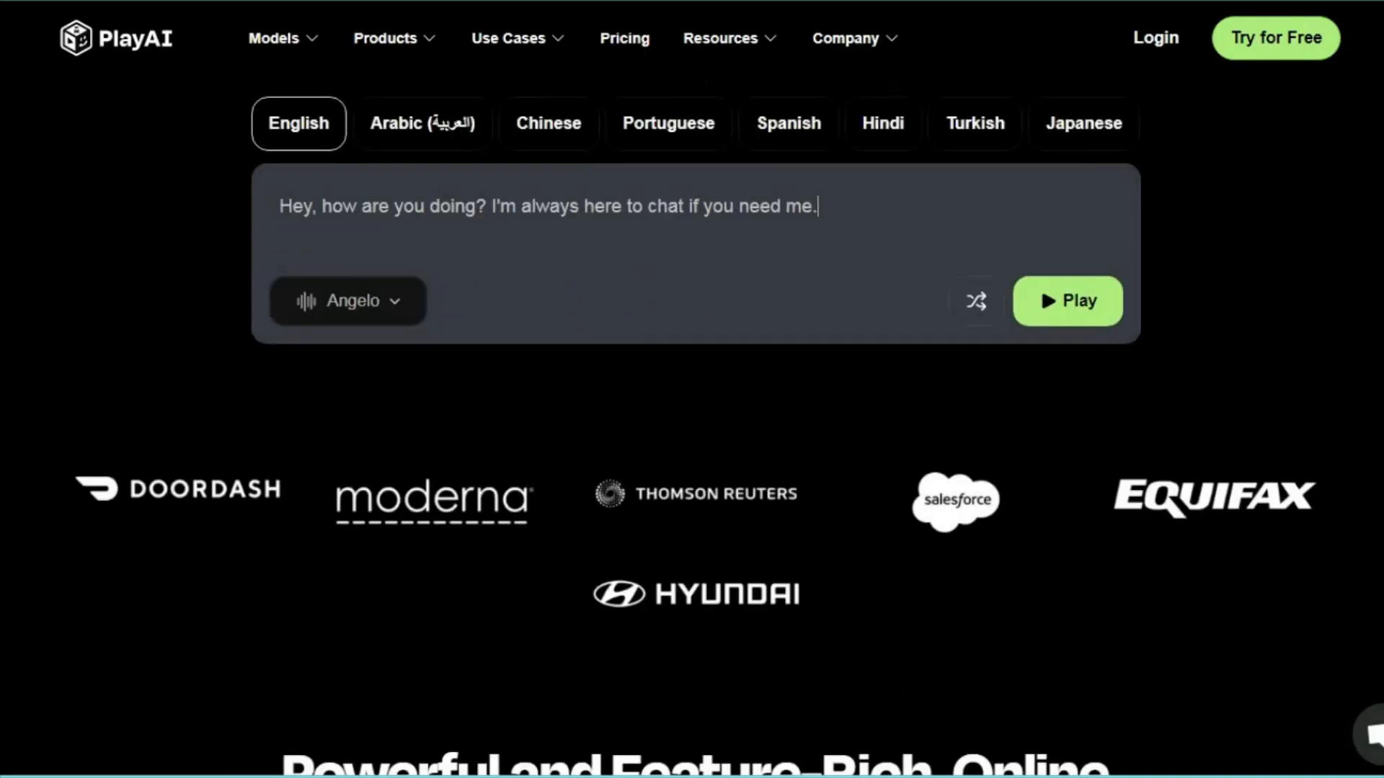
pyautogui.scroll(-3)
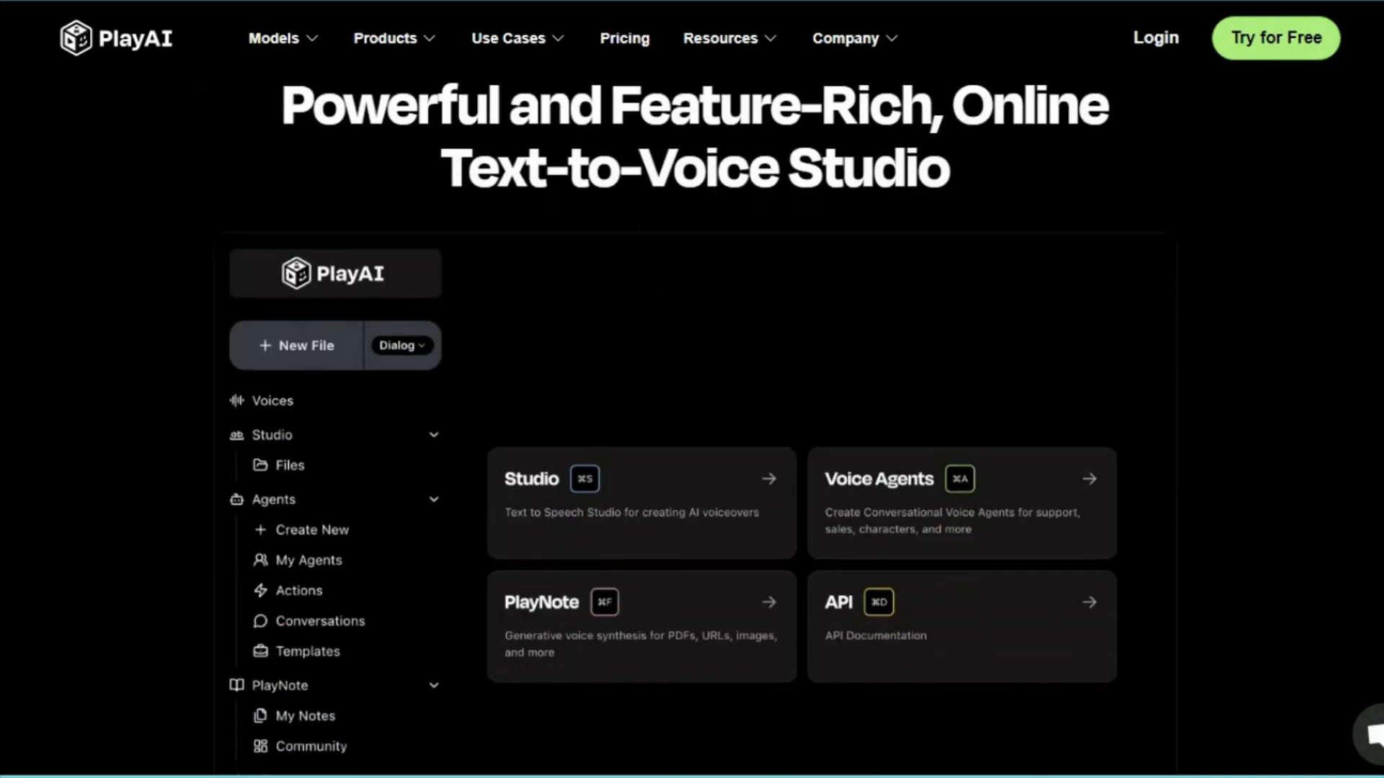
pyautogui.scroll(-3)
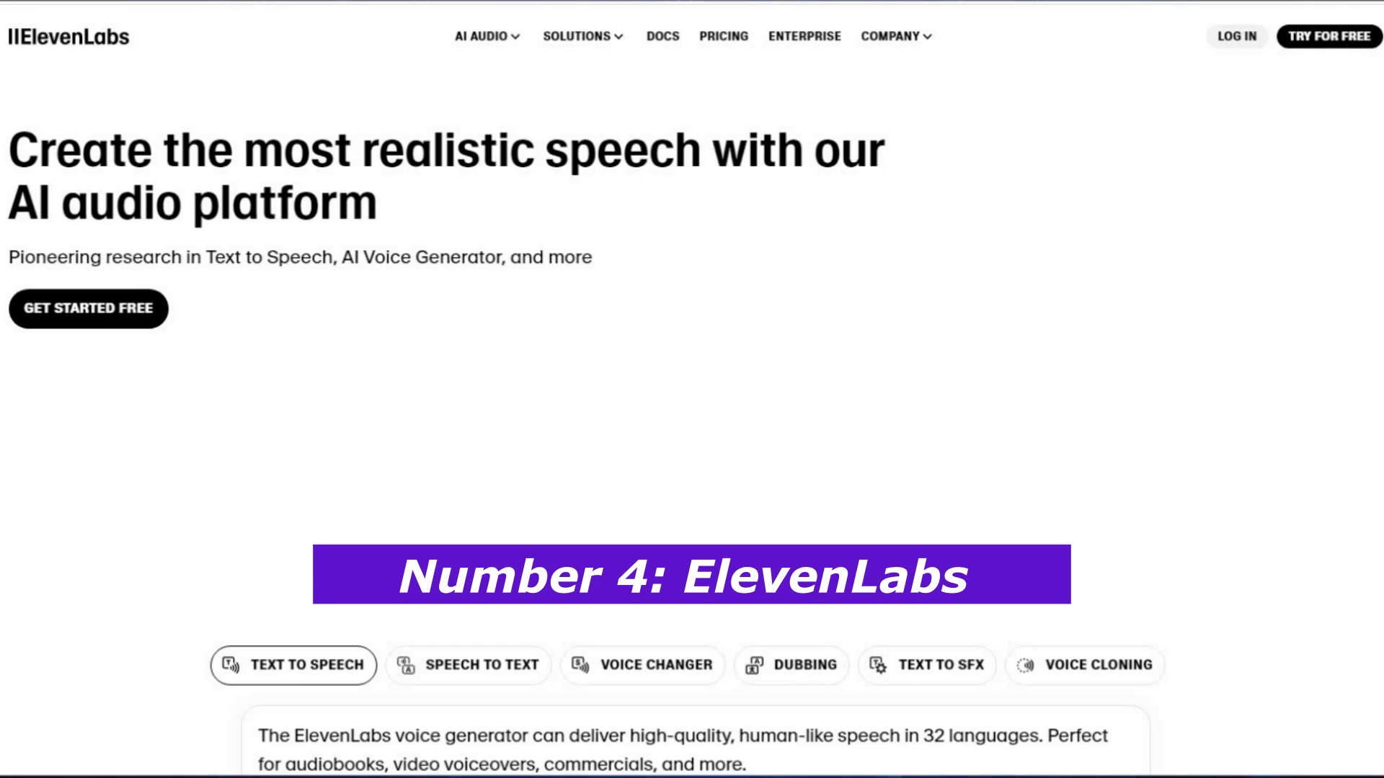
pyautogui.scroll(-3)
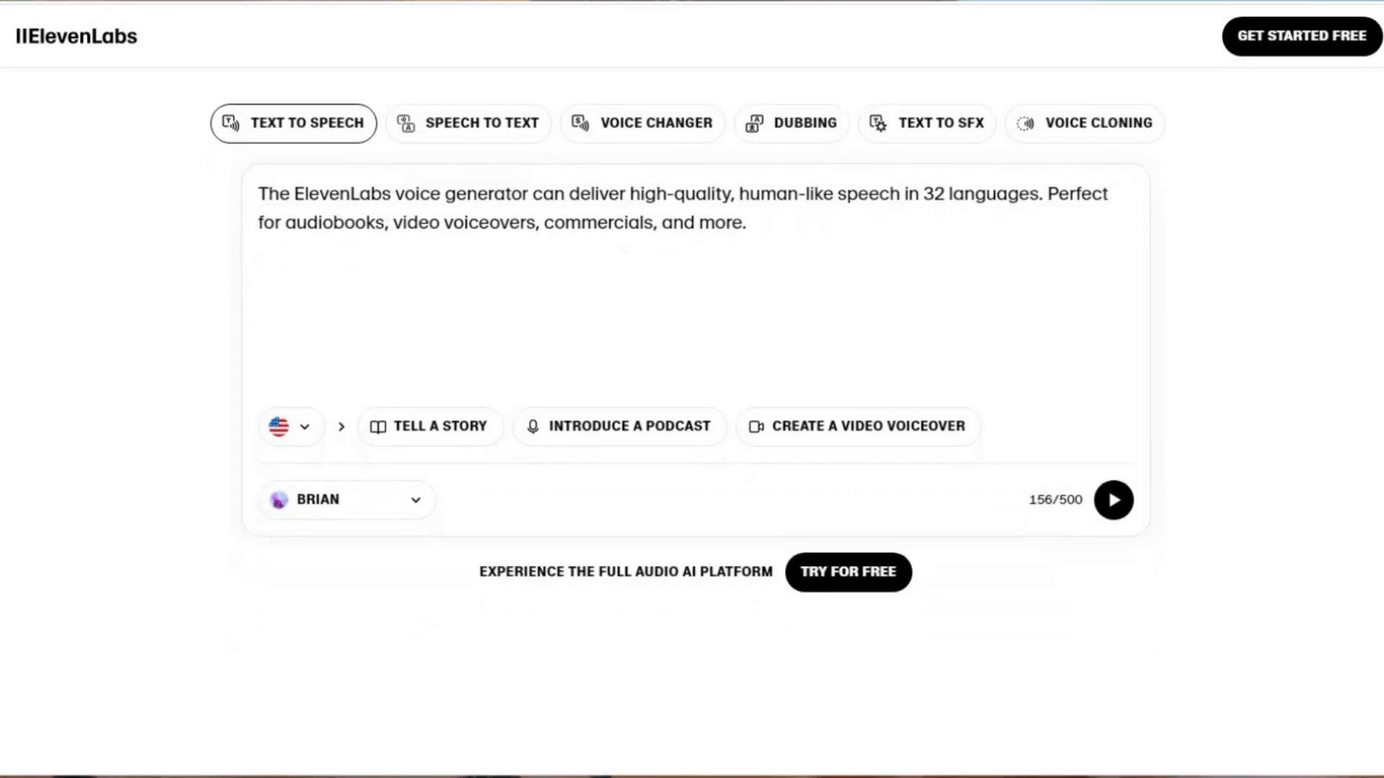
pyautogui.scroll(-3)
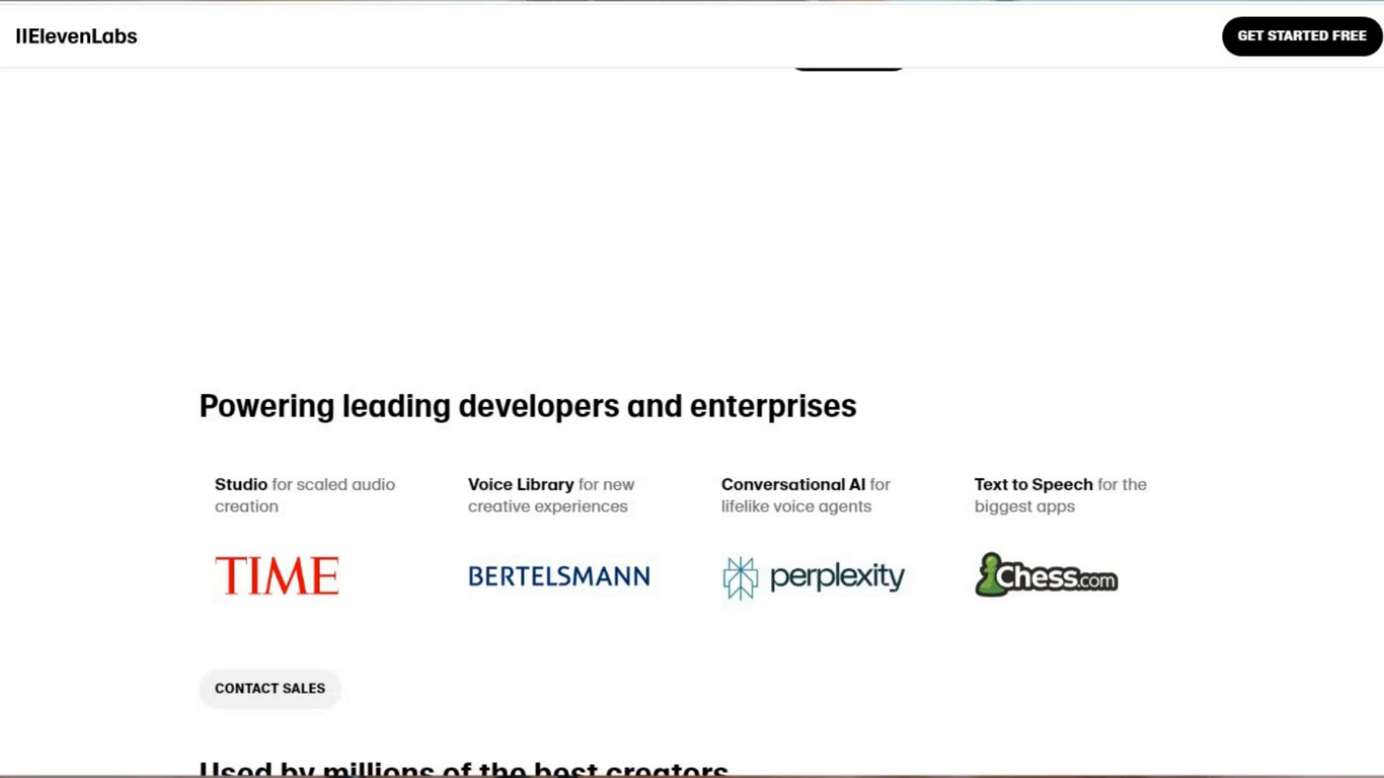
pyautogui.scroll(-3)
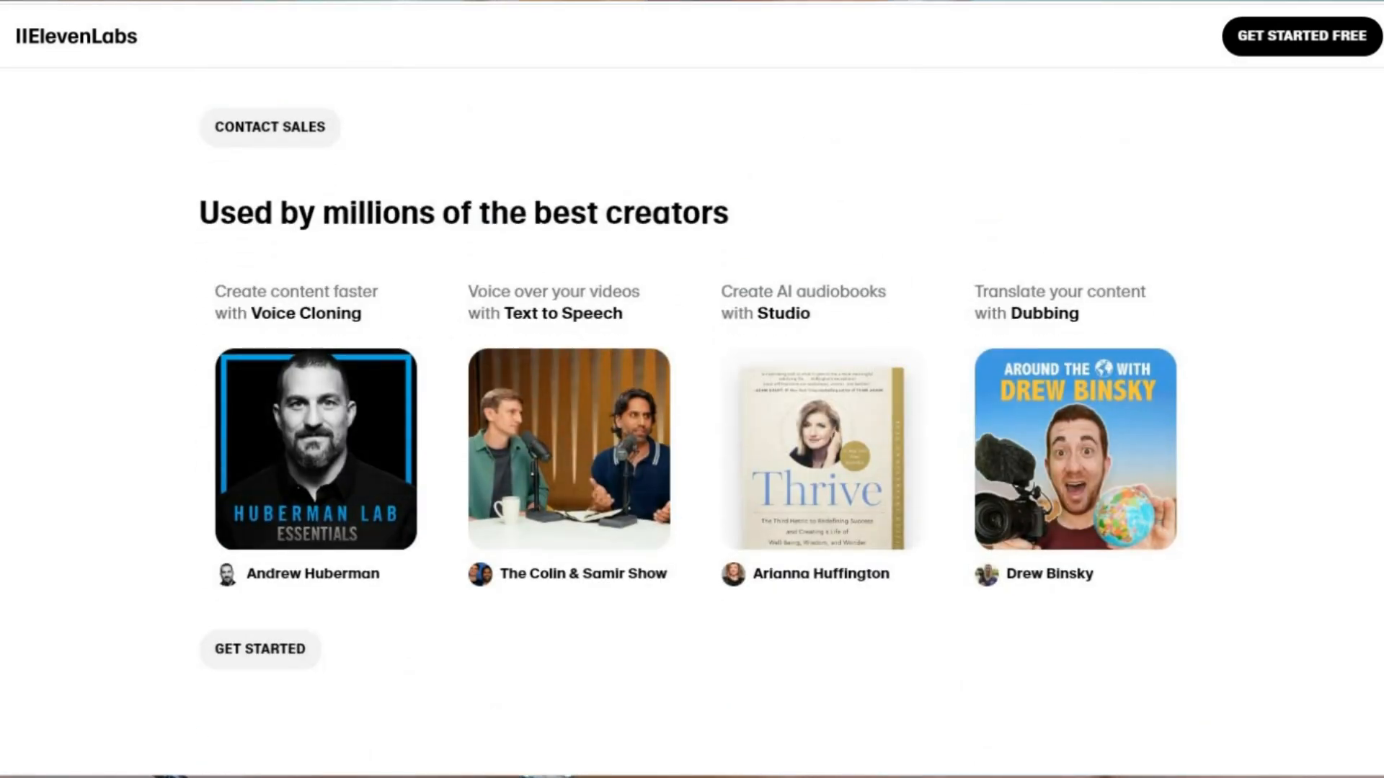
pyautogui.scroll(-3)
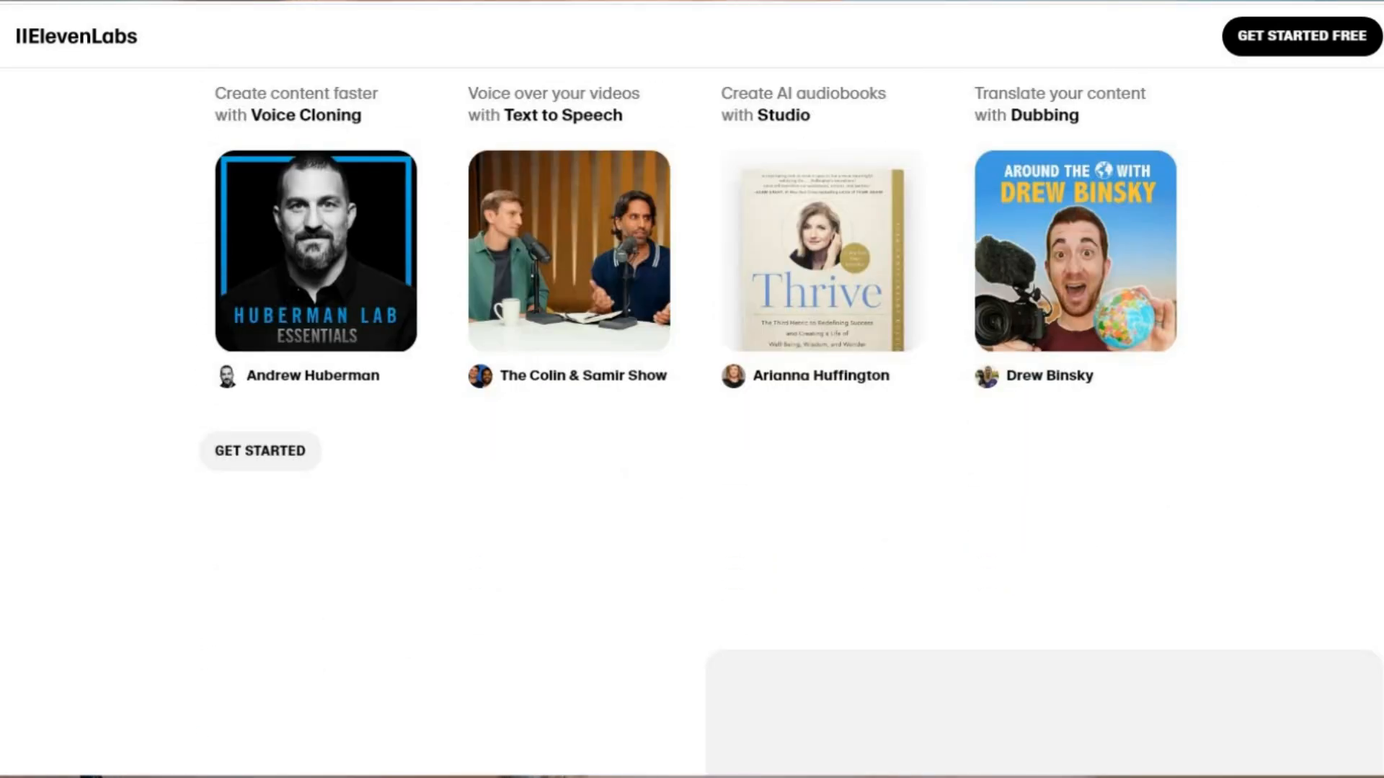
pyautogui.scroll(-3)
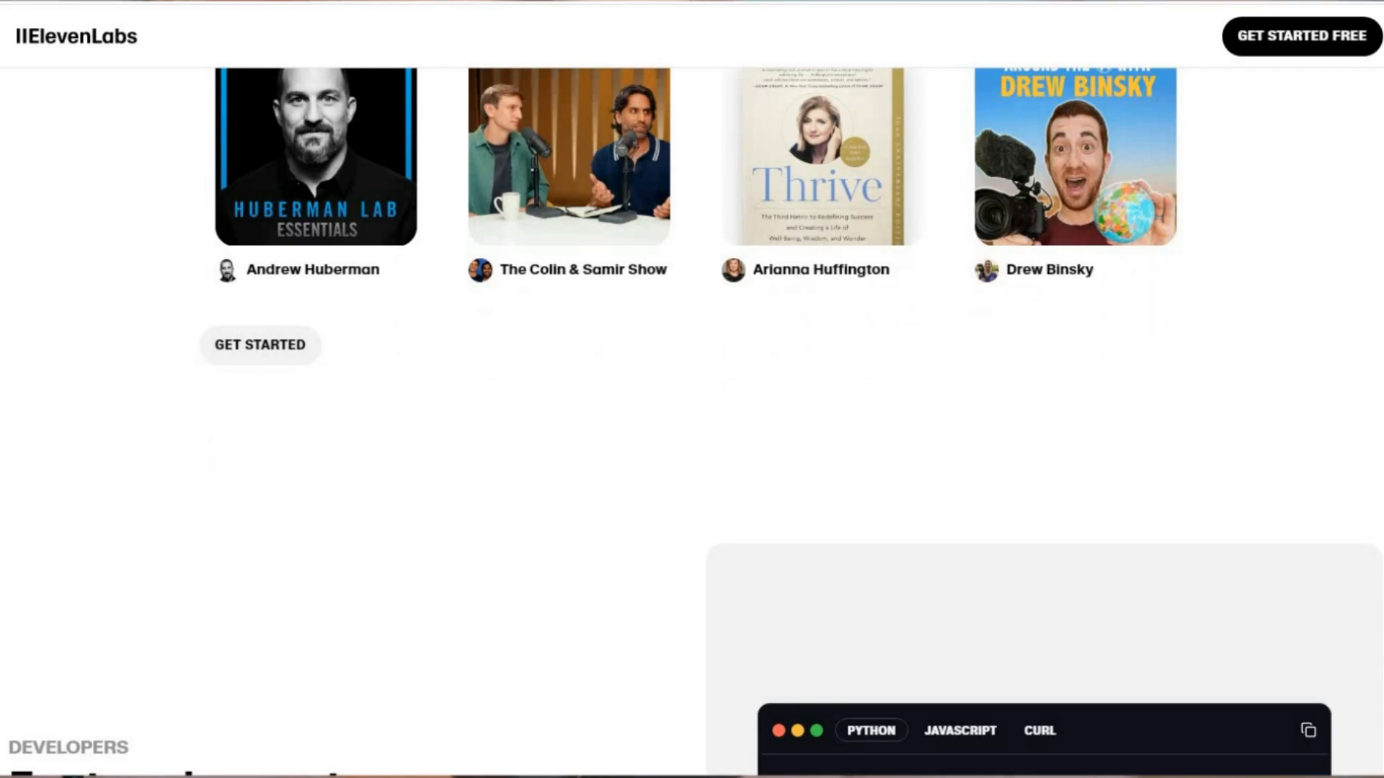
pyautogui.scroll(-3)
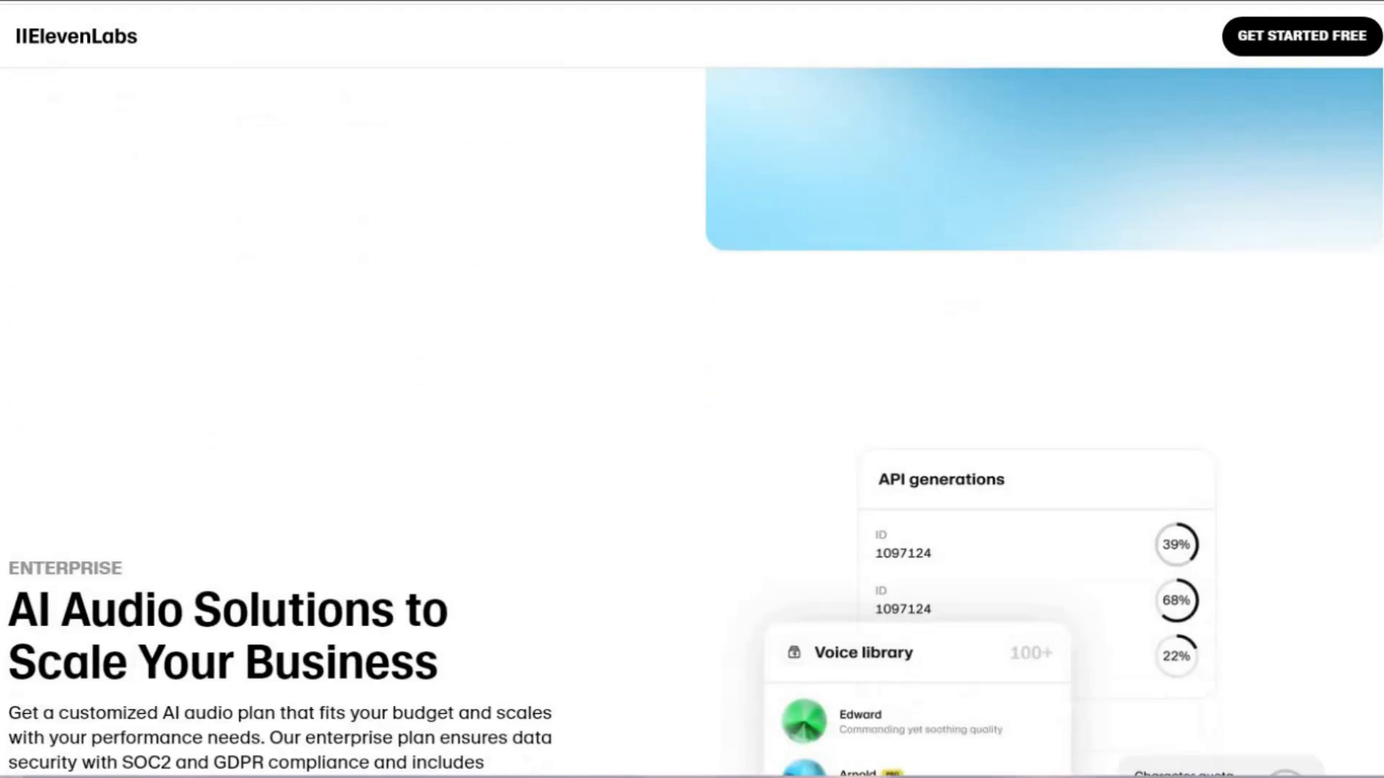
pyautogui.scroll(-3)
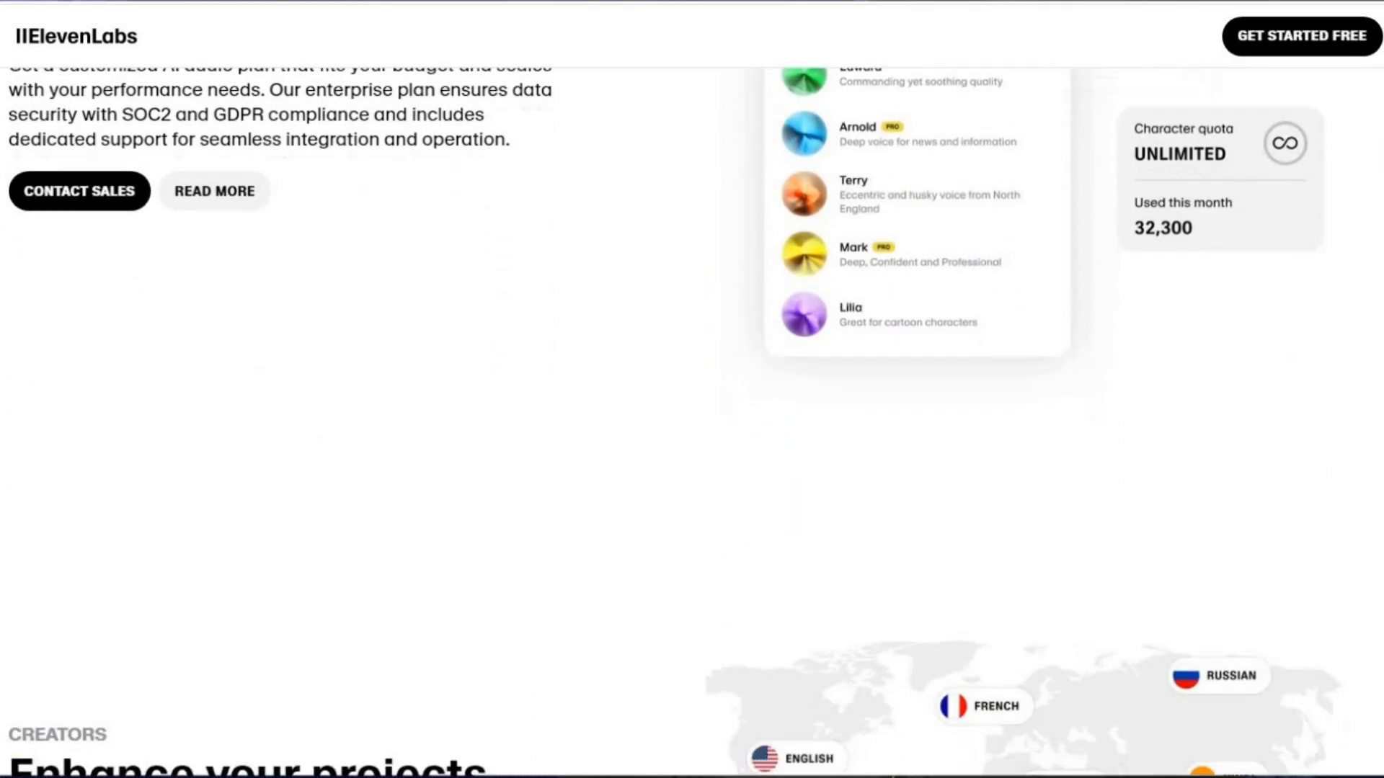
pyautogui.scroll(-3)
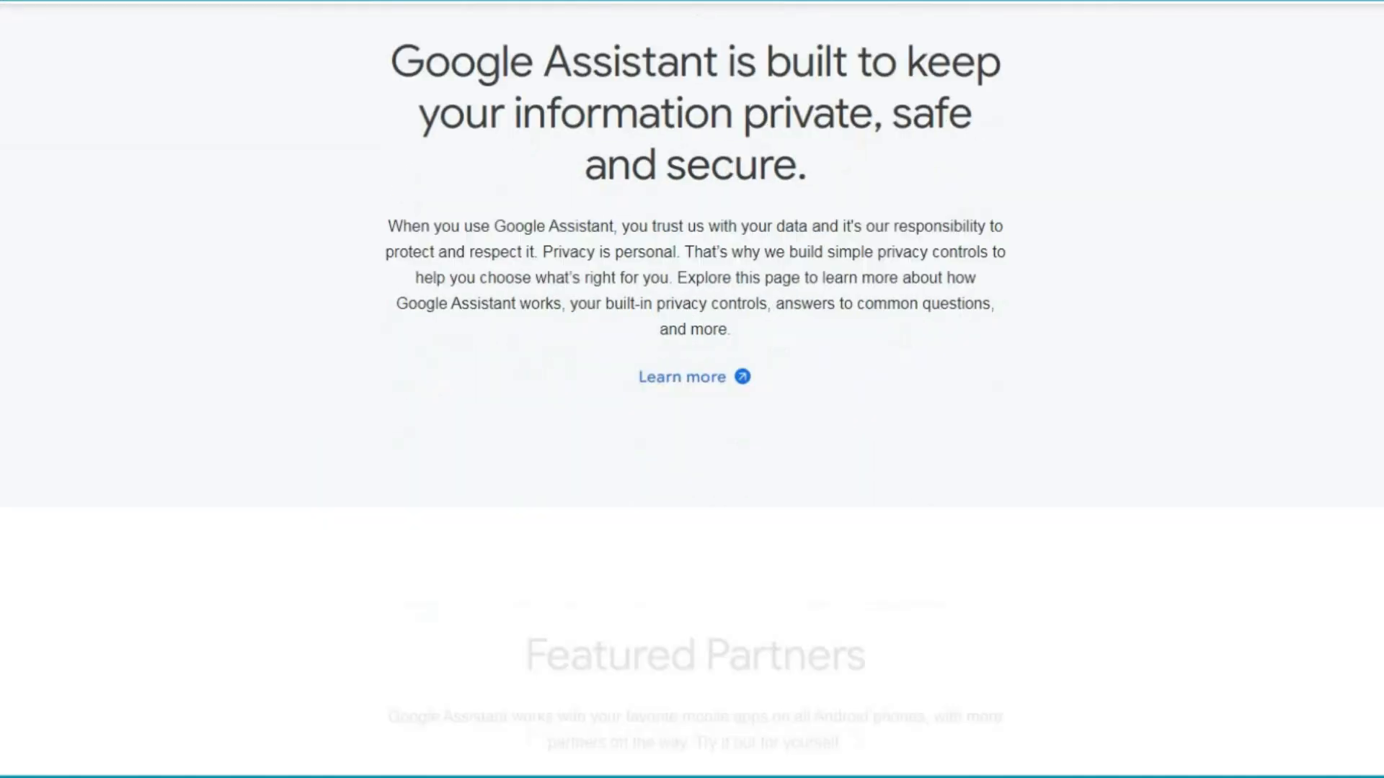
pyautogui.scroll(-3)
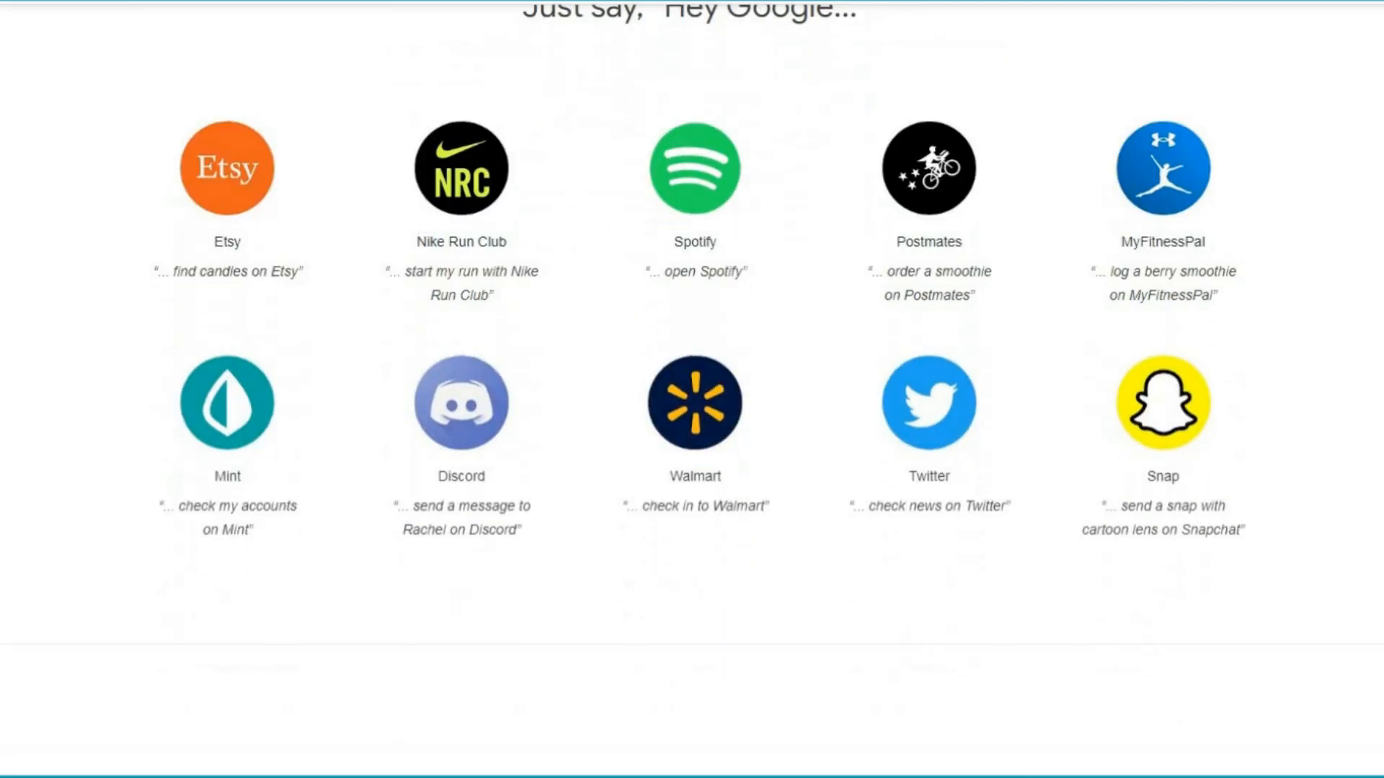